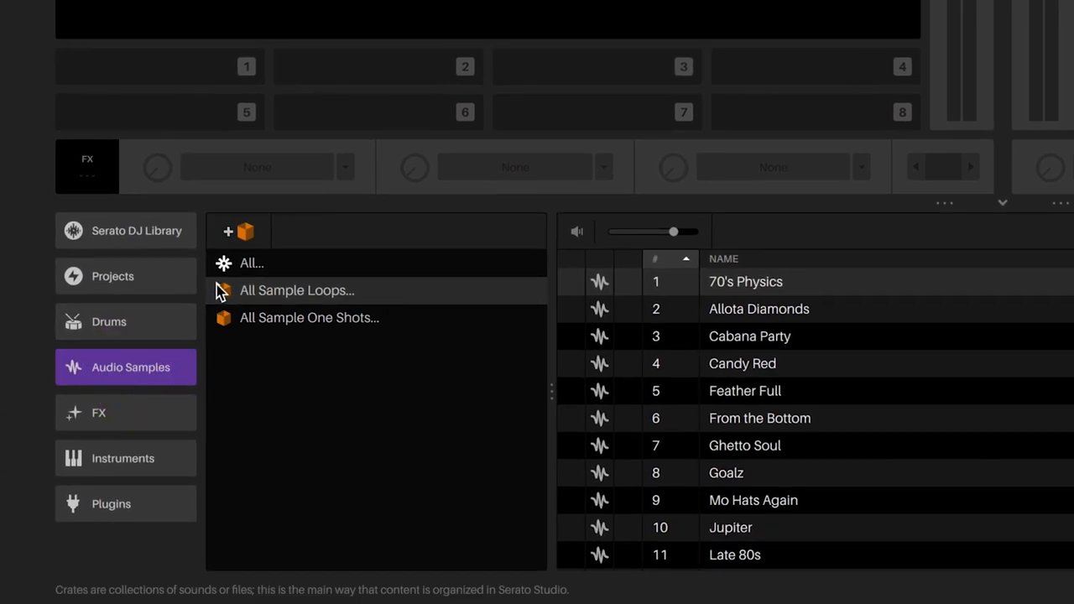
Browse All Sample Loops through the EDM crate into the Trap crate and pick a loop from its list
{"action": "left_click", "coordinate": [296, 291]}
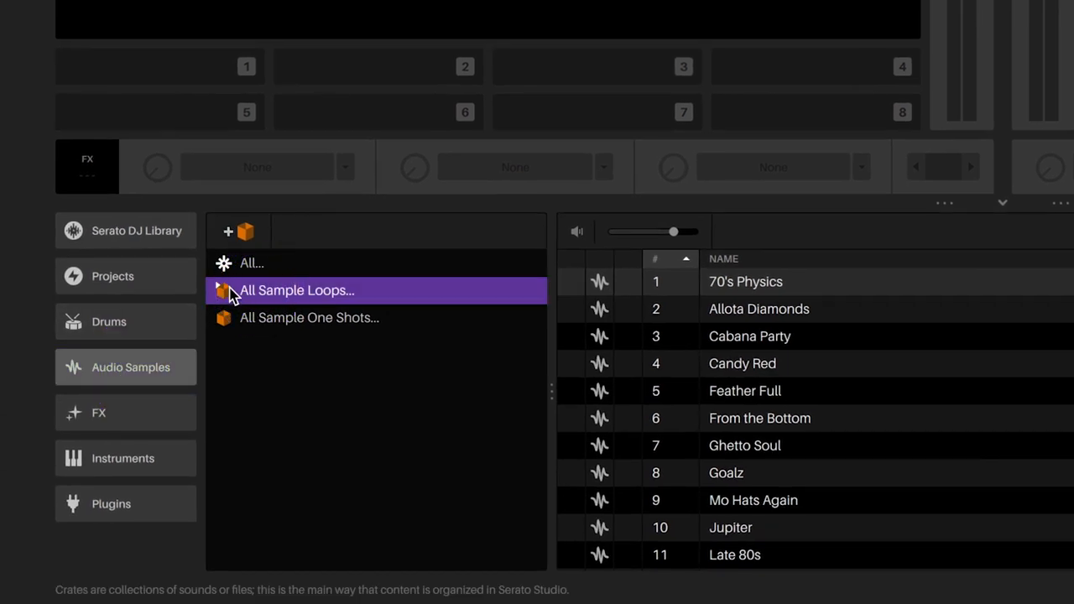
{"action": "left_click", "coordinate": [296, 289]}
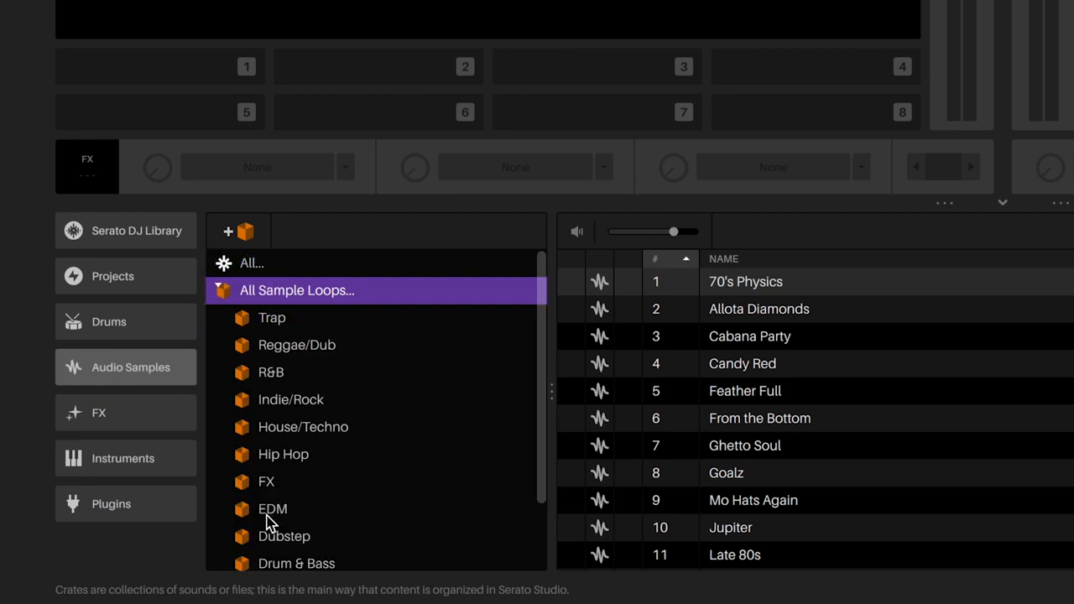
{"action": "left_click", "coordinate": [271, 510]}
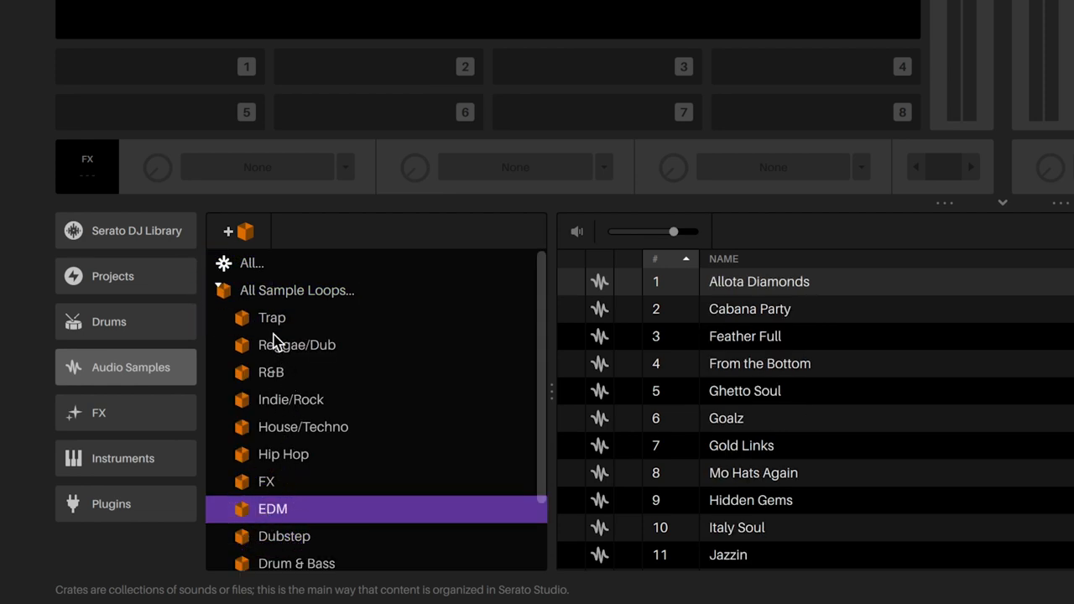
{"action": "left_click", "coordinate": [272, 319]}
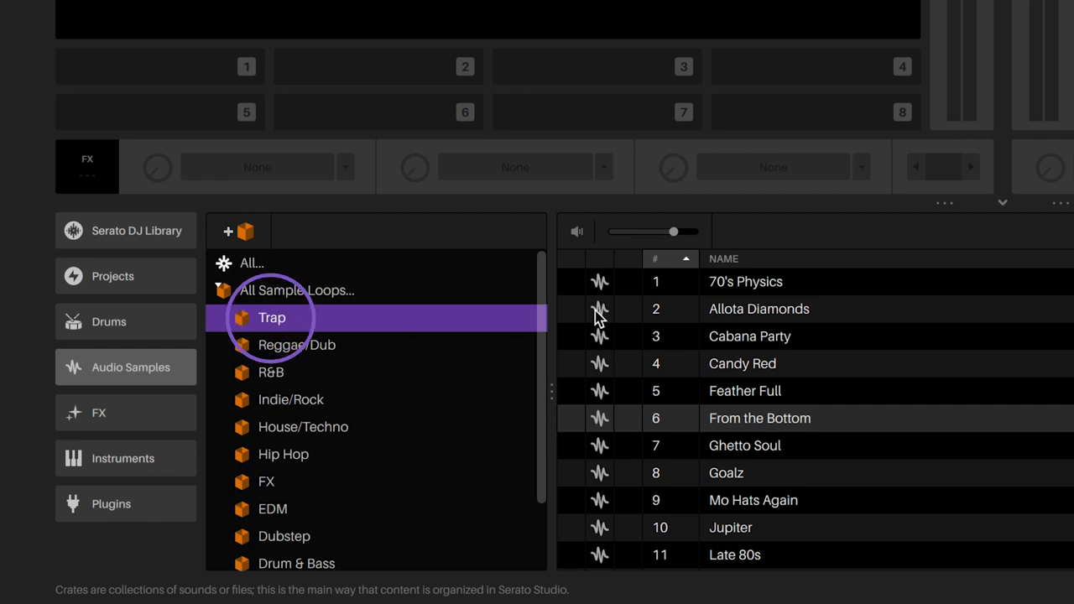
{"action": "left_click", "coordinate": [745, 282]}
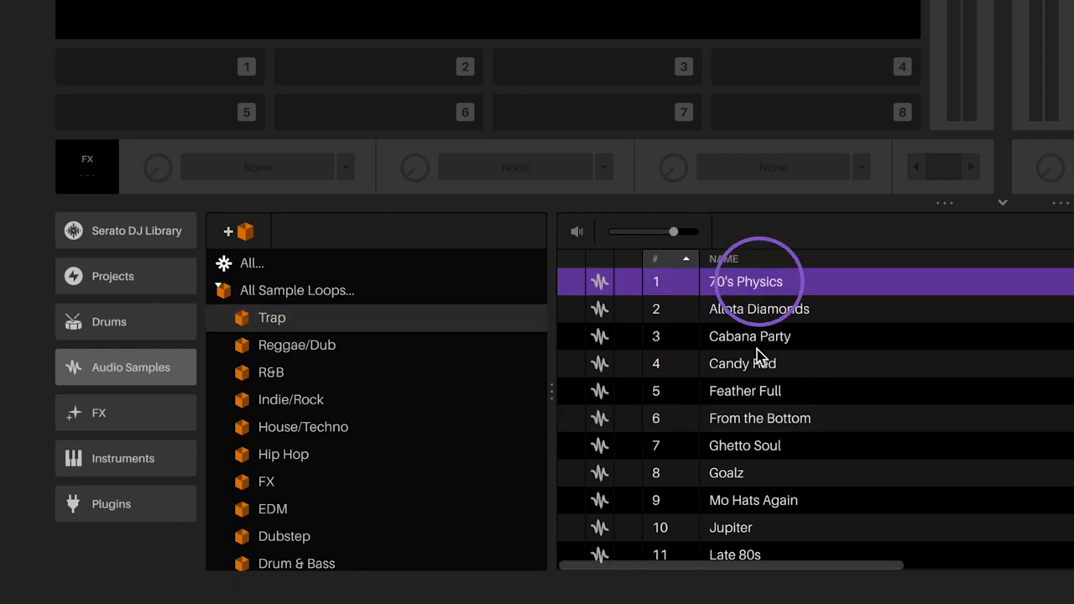
{"action": "left_click", "coordinate": [759, 419]}
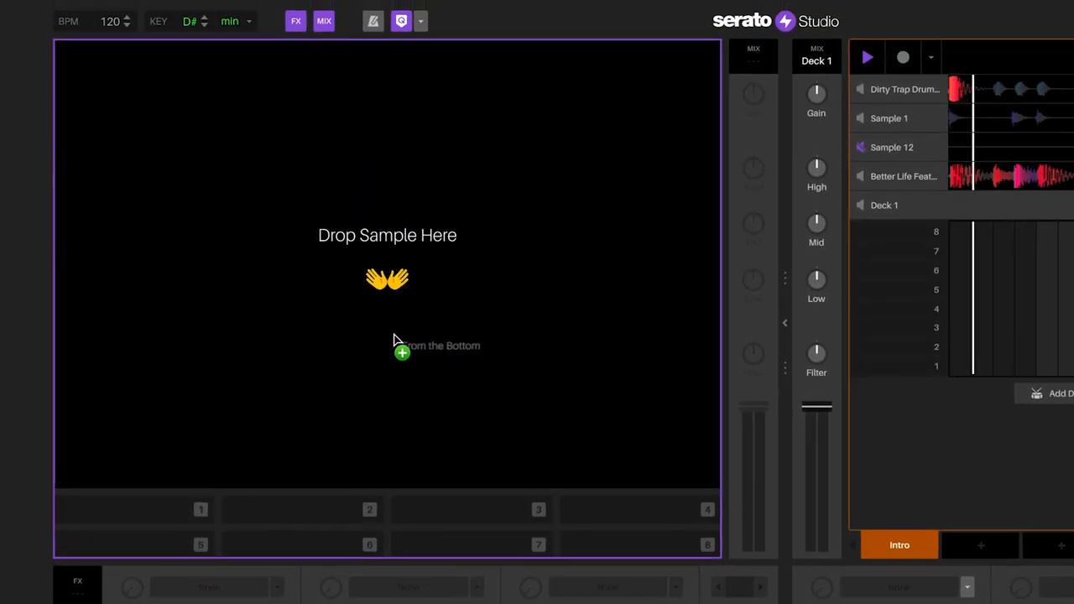
Drag 'From the Bottom' from the library onto the sample deck's drop area
{"action": "left_click_drag", "start_coordinate": [394, 339], "coordinate": [395, 339]}
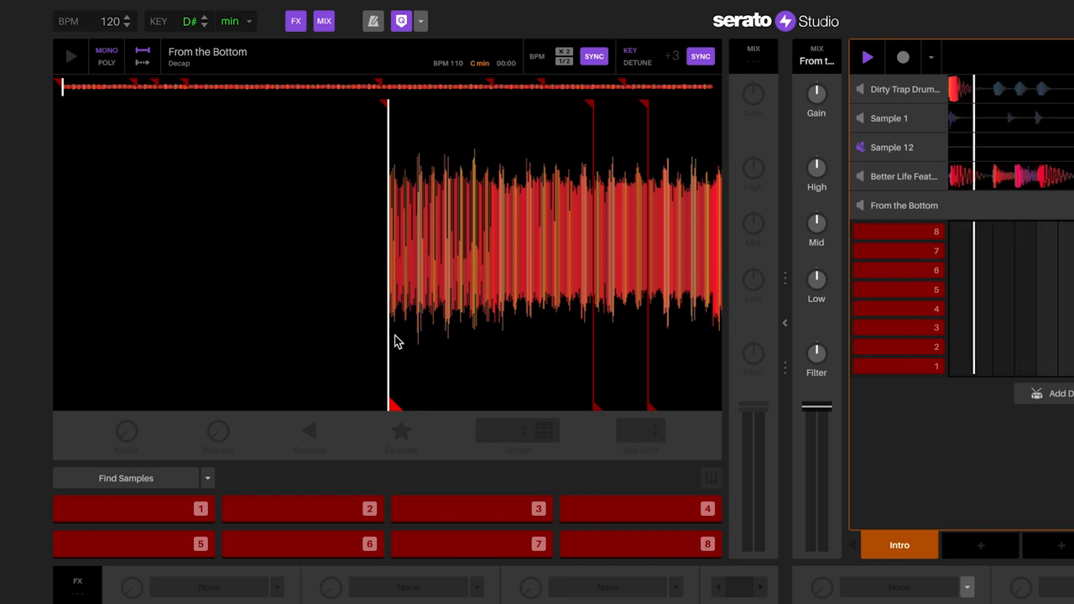
{"action": "mouse_move", "coordinate": [372, 308]}
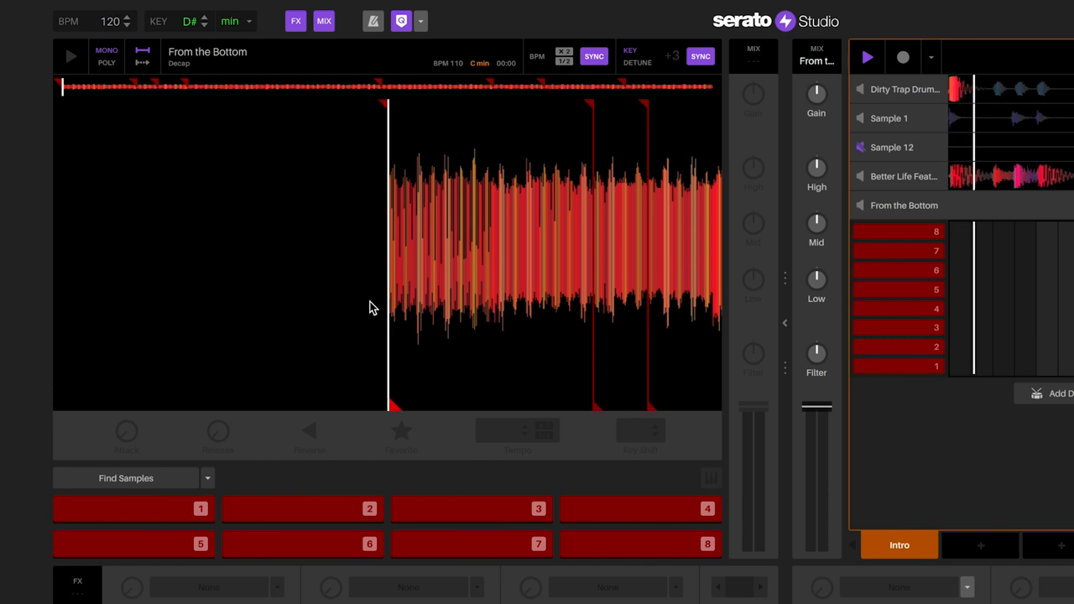
{"action": "mouse_move", "coordinate": [220, 81]}
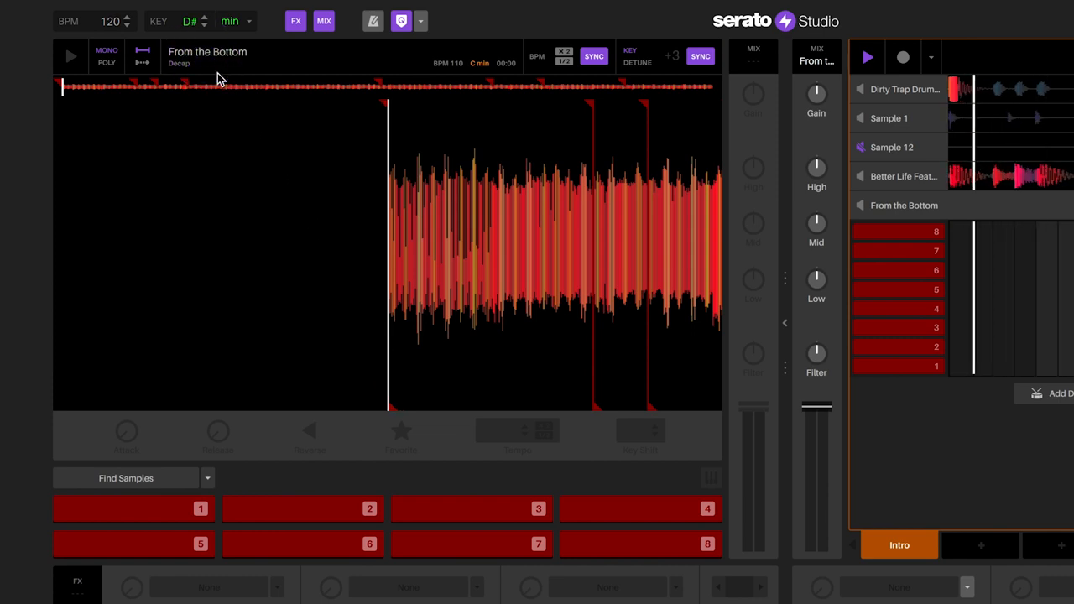
Toggle sync off, trigger cue pad 2, and re-sync the loop to the 120 BPM session tempo
{"action": "left_click", "coordinate": [188, 20]}
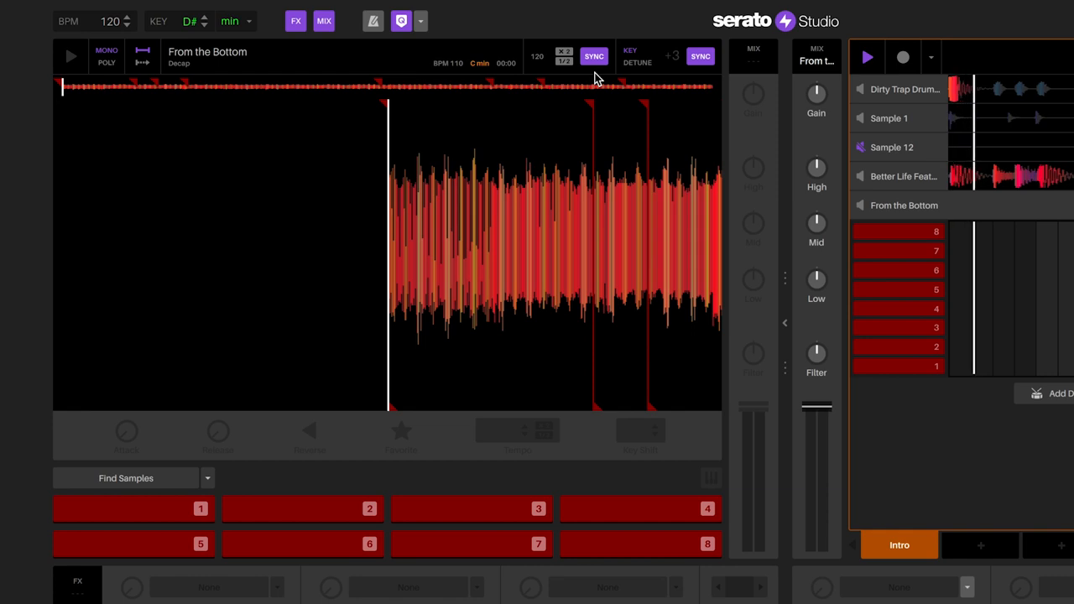
{"action": "left_click", "coordinate": [303, 508]}
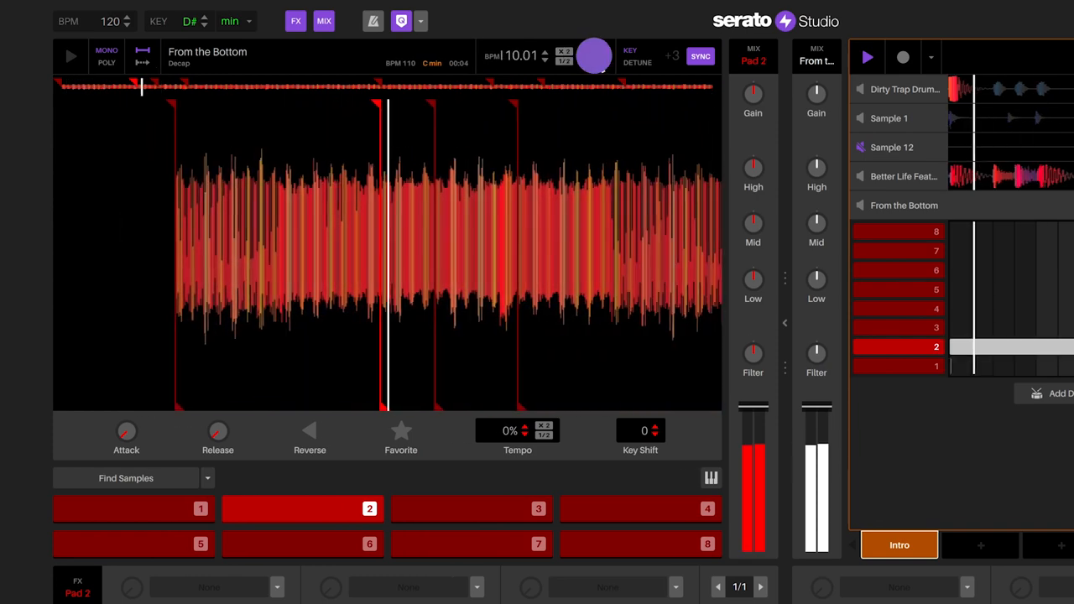
{"action": "left_click", "coordinate": [594, 57]}
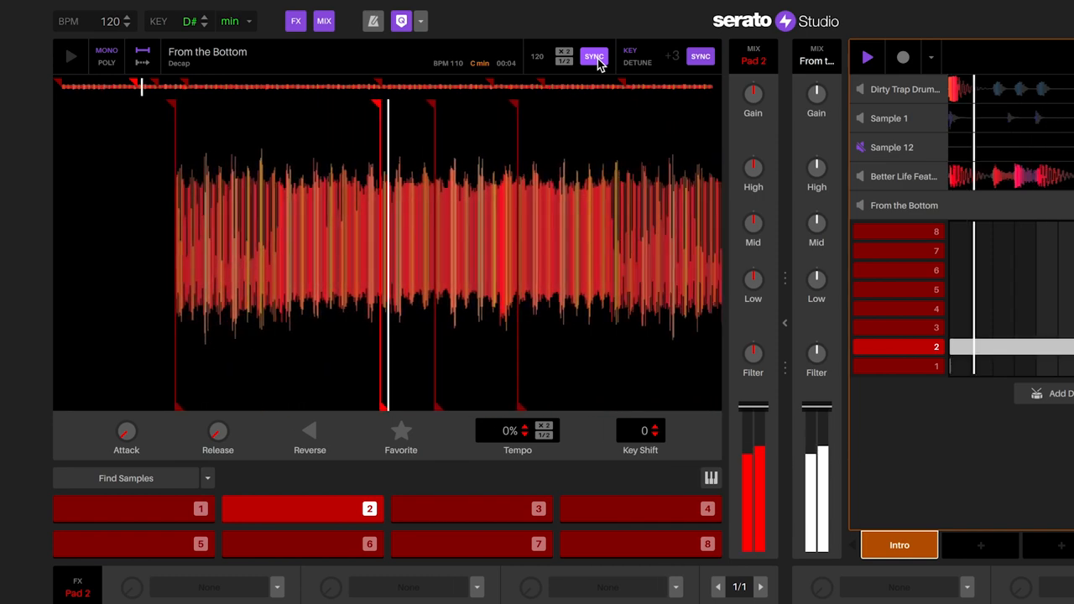
Trigger cue pads 1 and 3 to play the loop from each cue point
{"action": "left_click", "coordinate": [131, 510]}
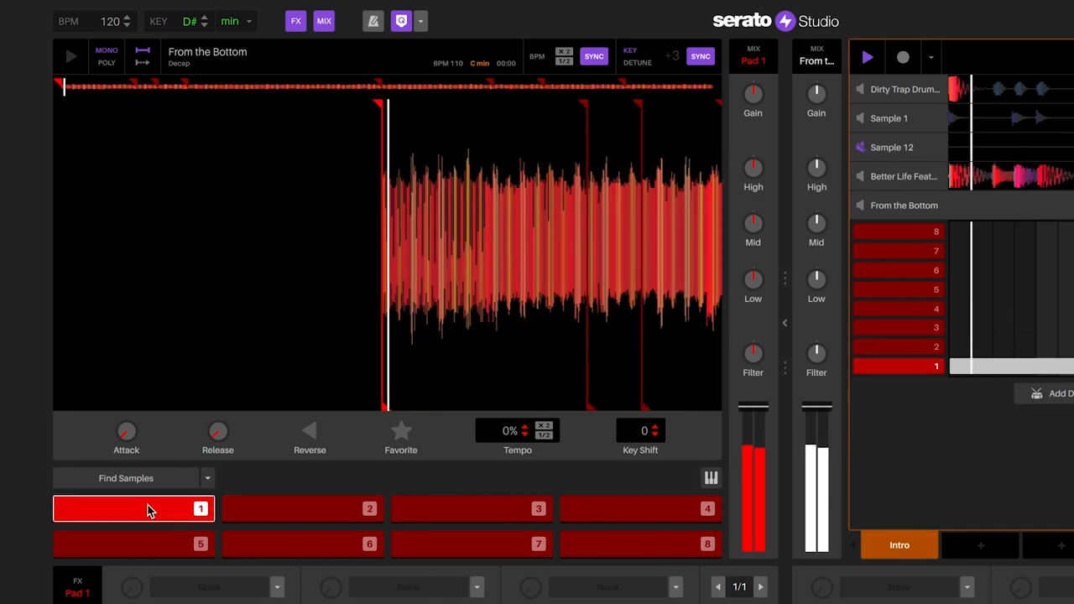
{"action": "left_click", "coordinate": [66, 52]}
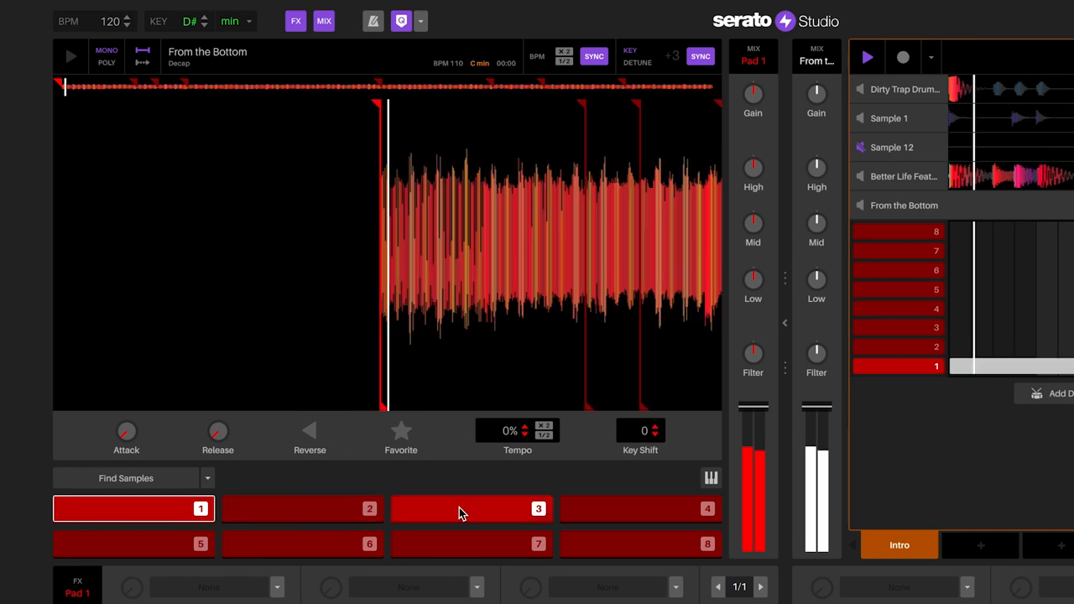
{"action": "left_click", "coordinate": [134, 544]}
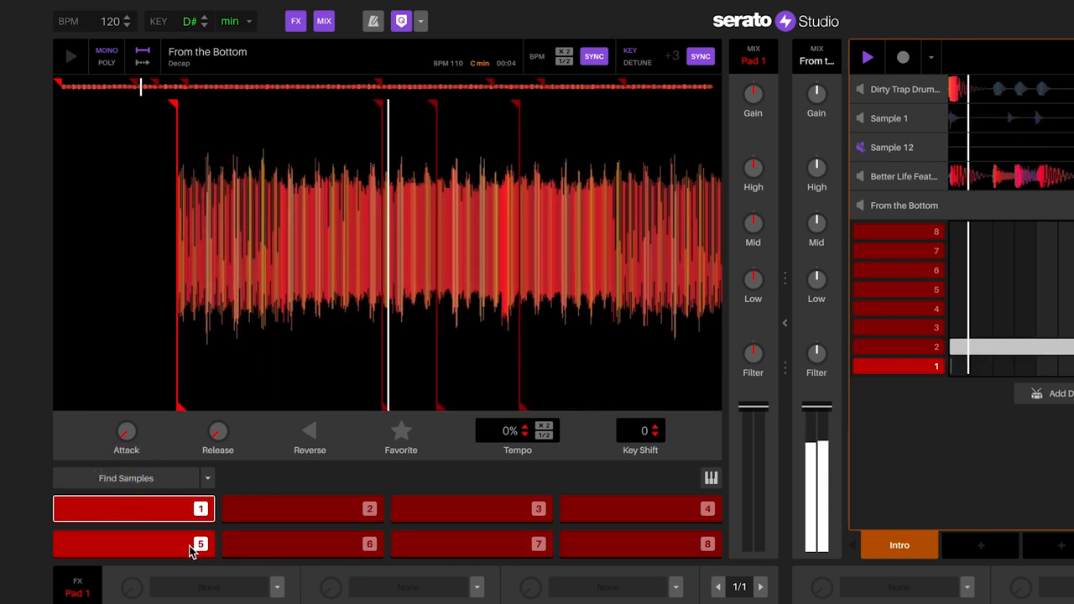